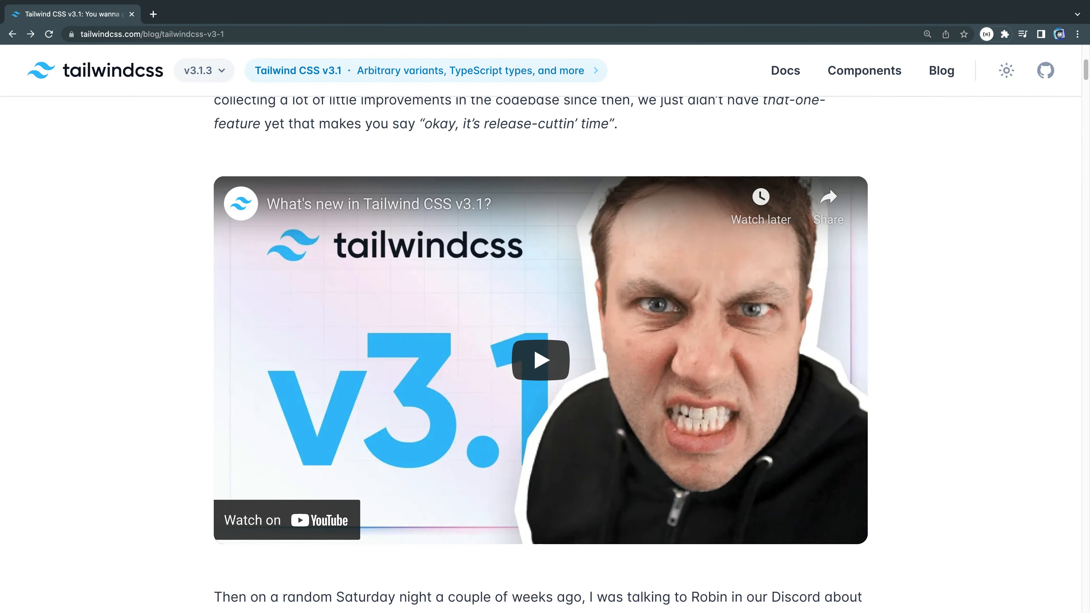
# Scroll the blog post down to the v3.1 highlights list and npm upgrade command
pyautogui.scroll(-3)
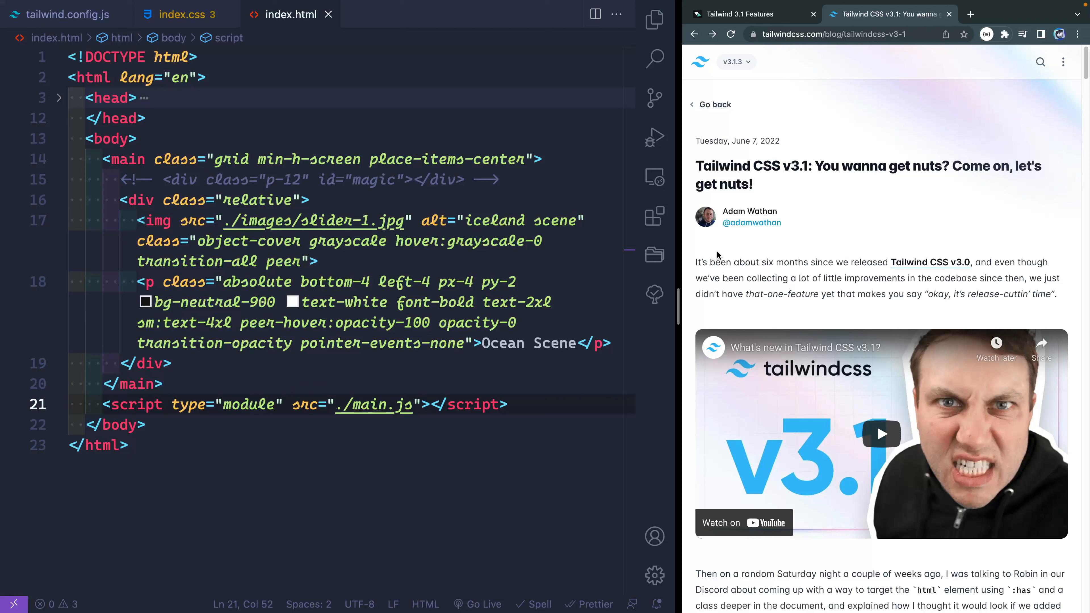
pyautogui.moveTo(780, 266)
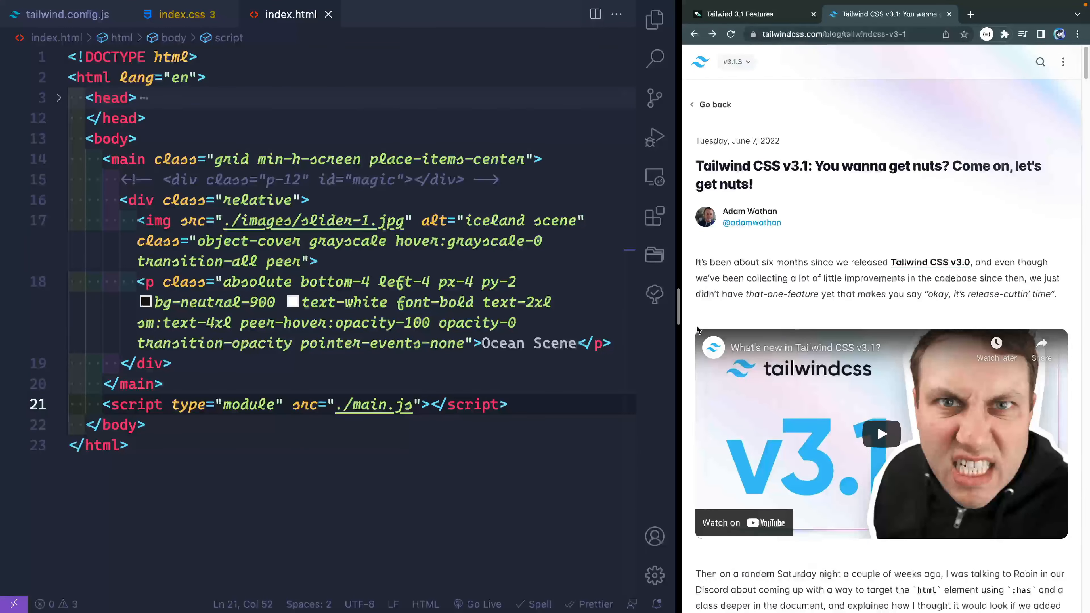
pyautogui.moveTo(823, 443)
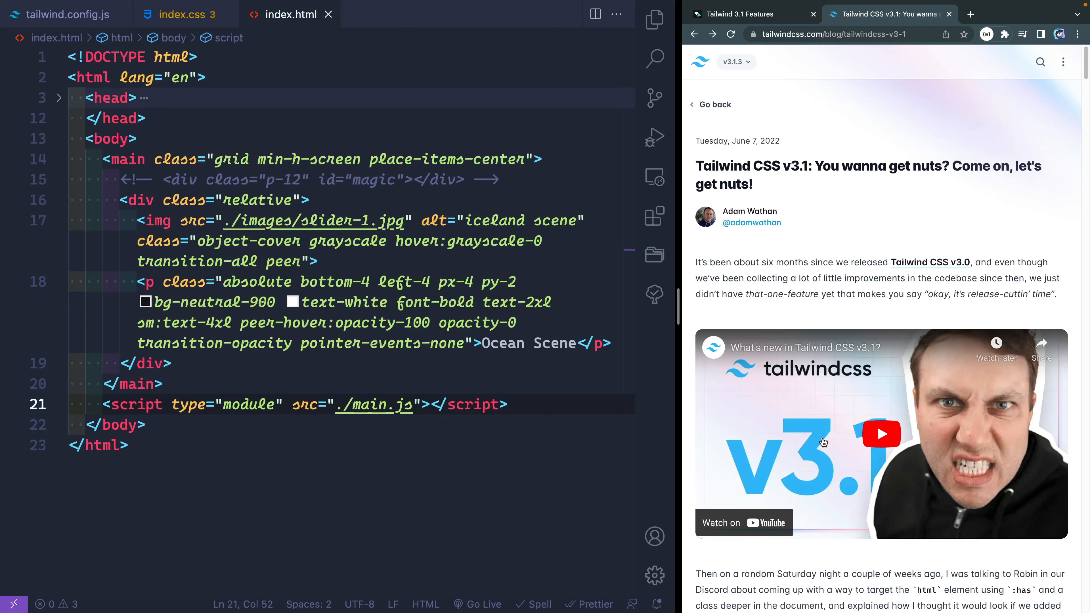
pyautogui.scroll(-3)
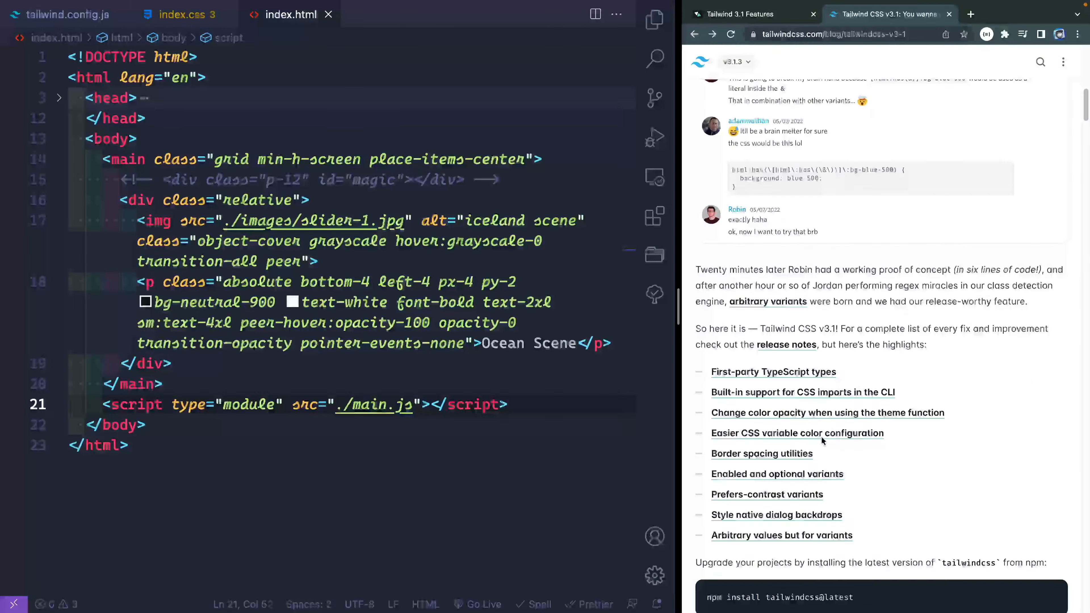
pyautogui.scroll(-3)
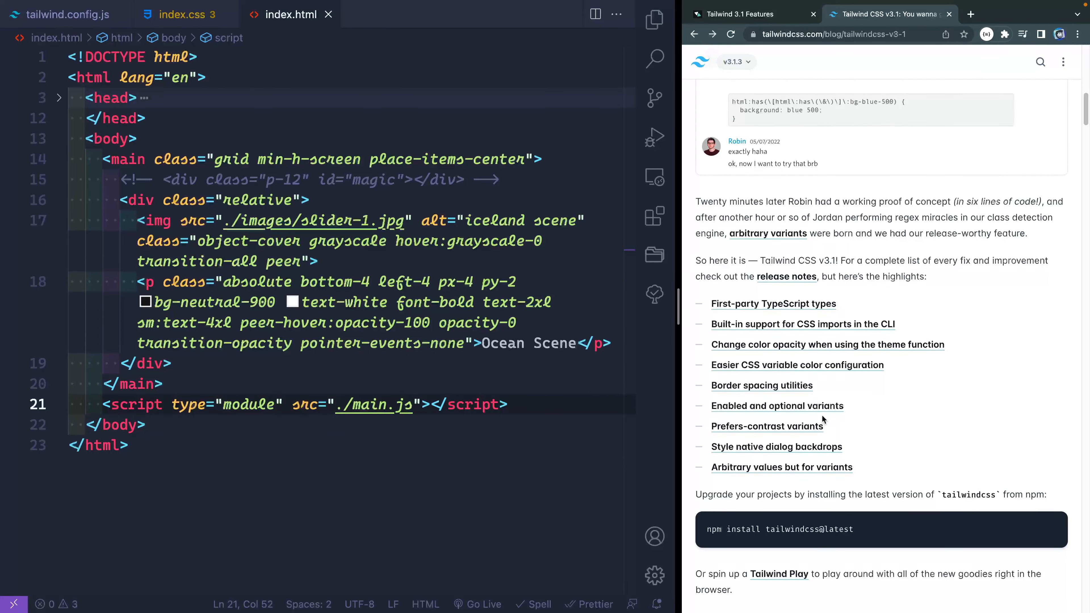
pyautogui.scroll(-3)
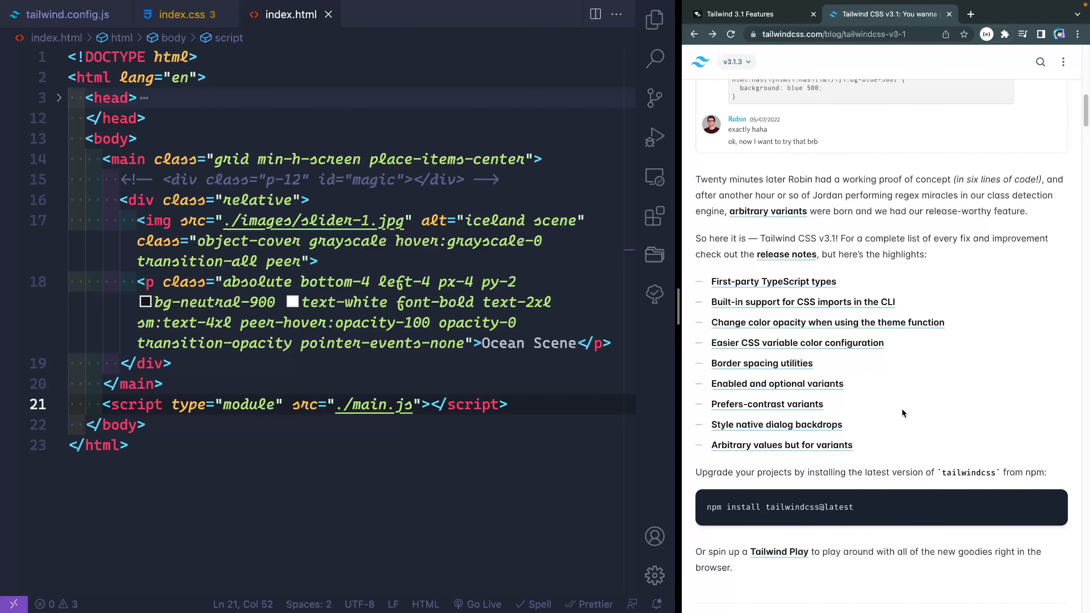
pyautogui.scroll(-3)
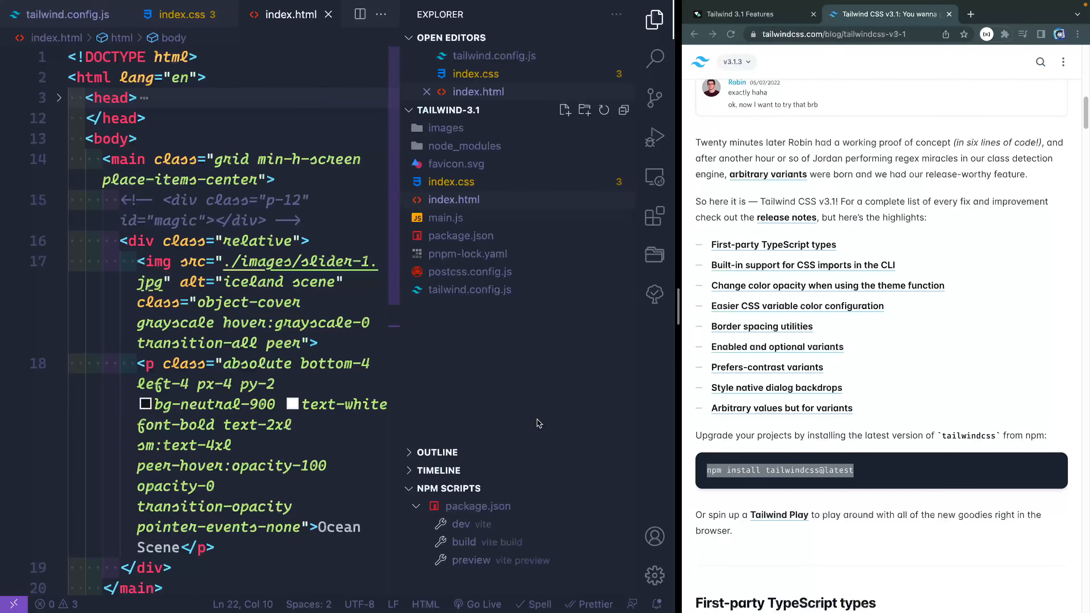
# Confirm package.json lists tailwindcss ^3.1.3 as a dev dependency, then return to index.html
pyautogui.click(460, 236)
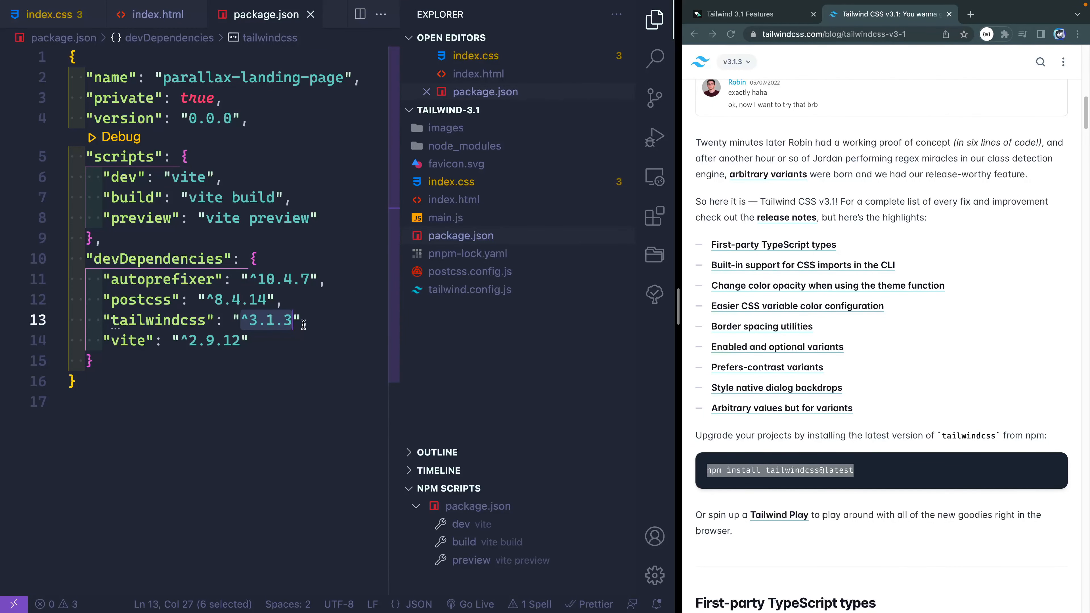
pyautogui.click(155, 13)
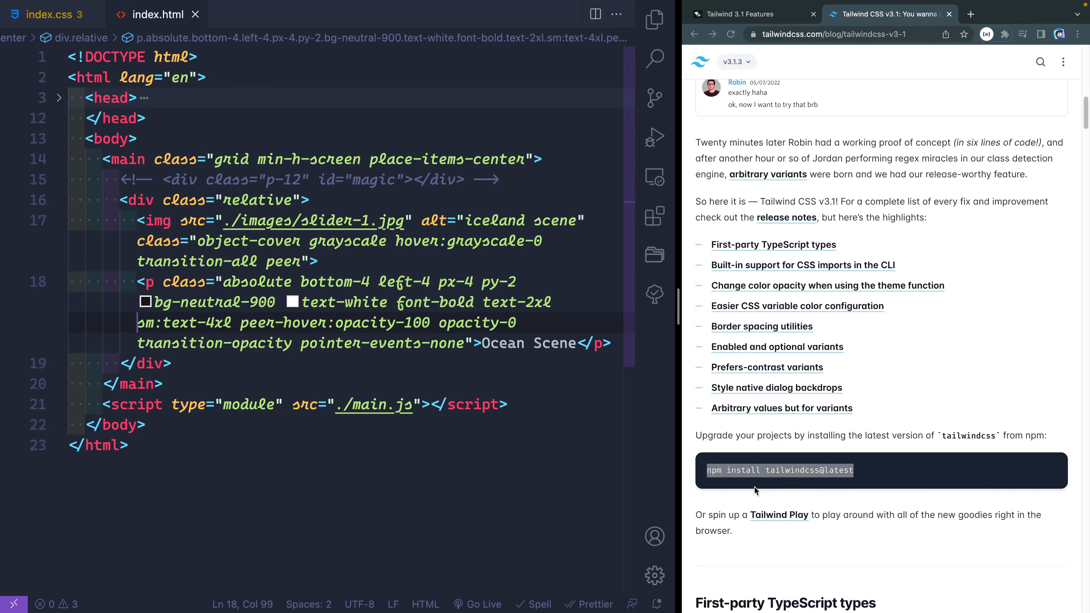
# Switch to tailwind.config.js with its Config type annotation, content paths and empty theme
pyautogui.scroll(-3)
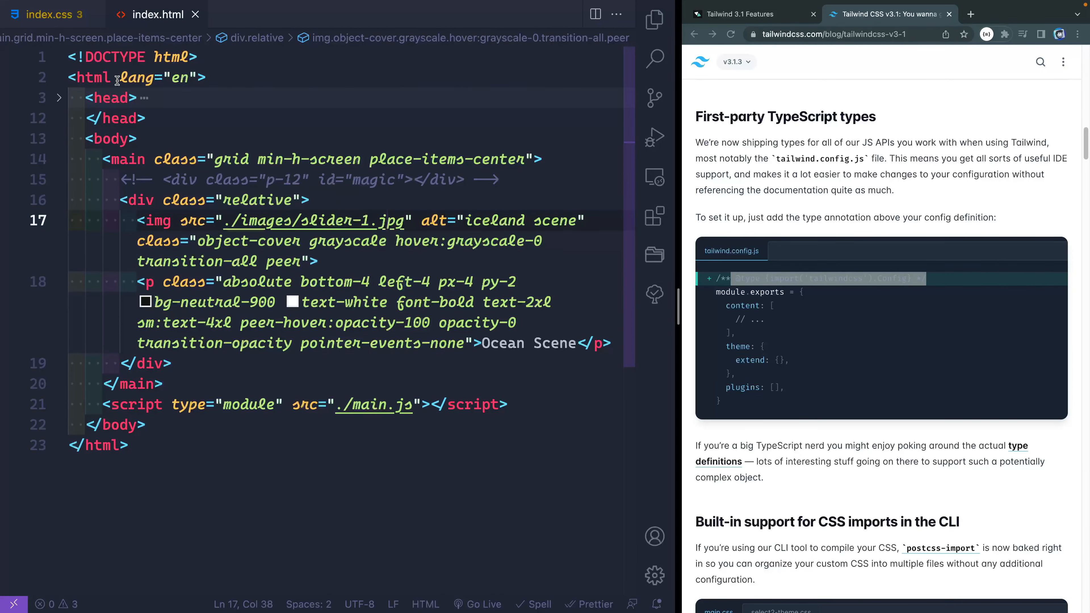
pyautogui.click(273, 14)
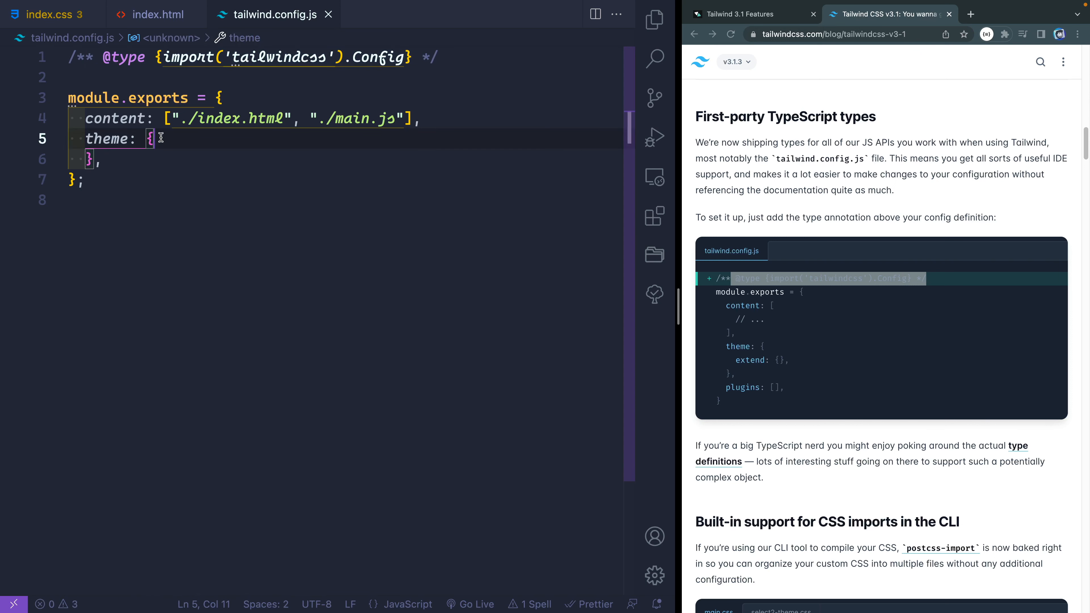
# Extend theme colors with accent: "#66CCC1" in tailwind.config.js and save
pyautogui.write('extend:')
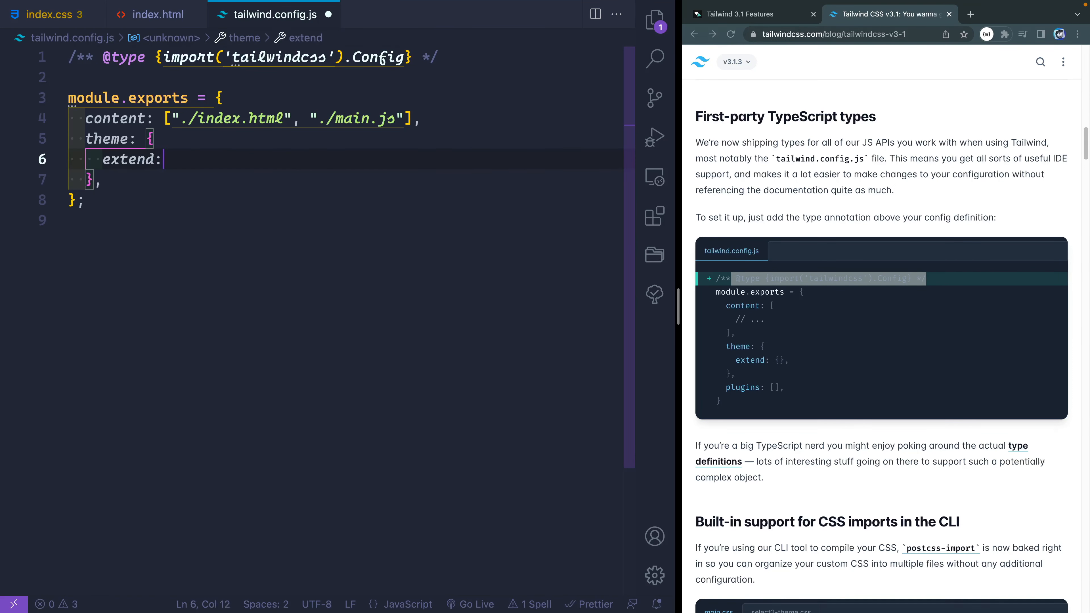
pyautogui.write('{')
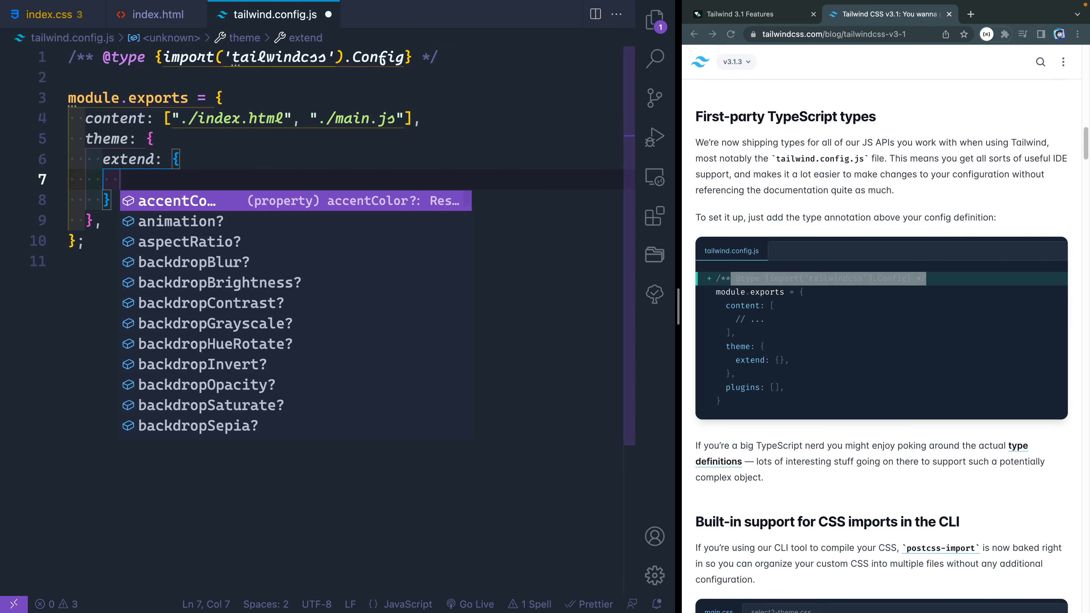
pyautogui.write('color')
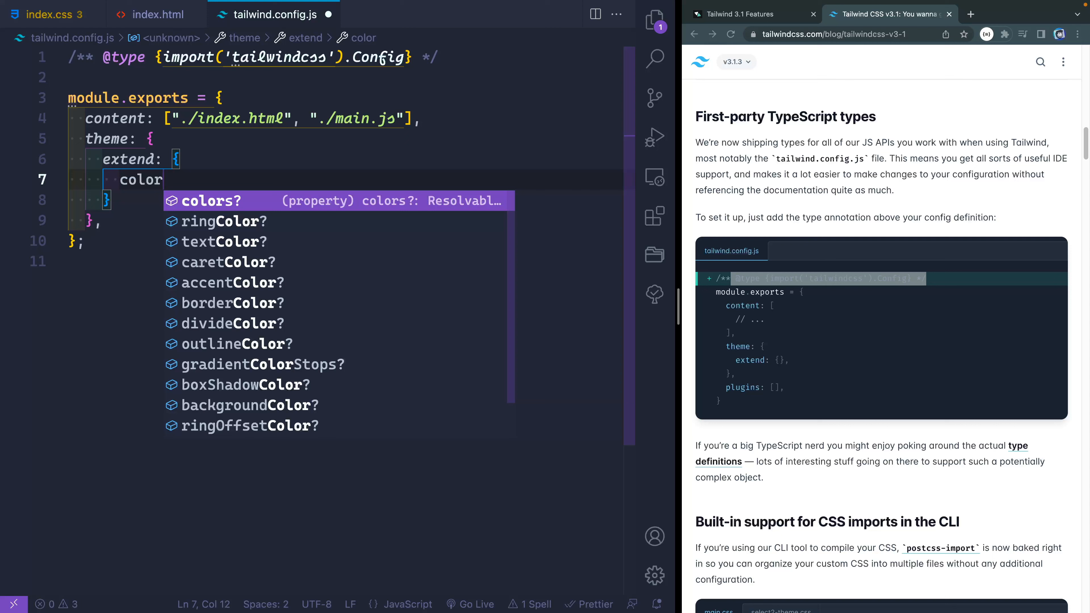
pyautogui.press('Tab')
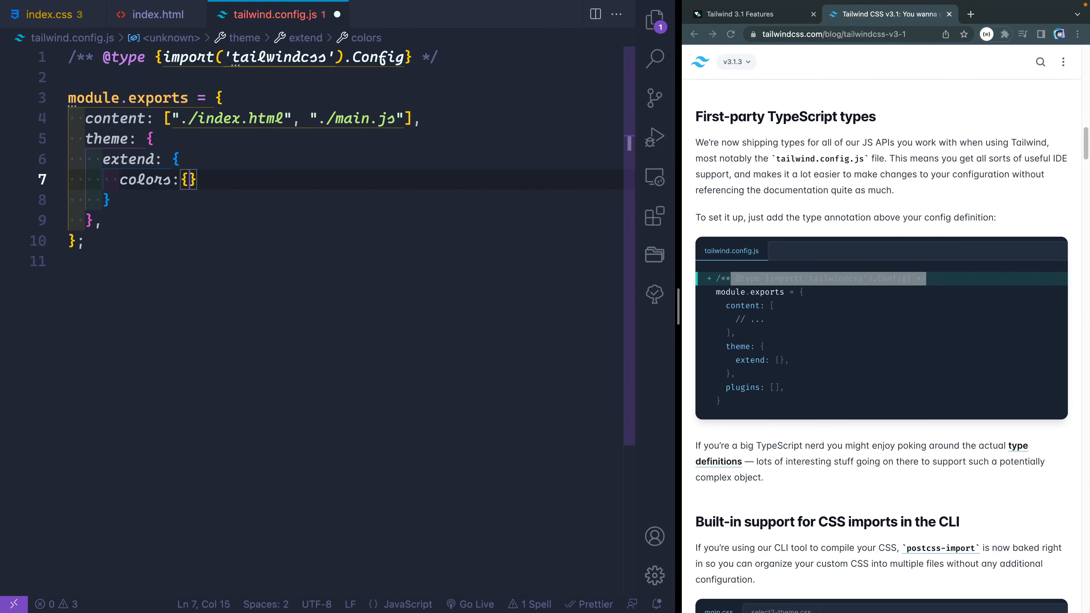
pyautogui.write('accent: "#66CCC1",')
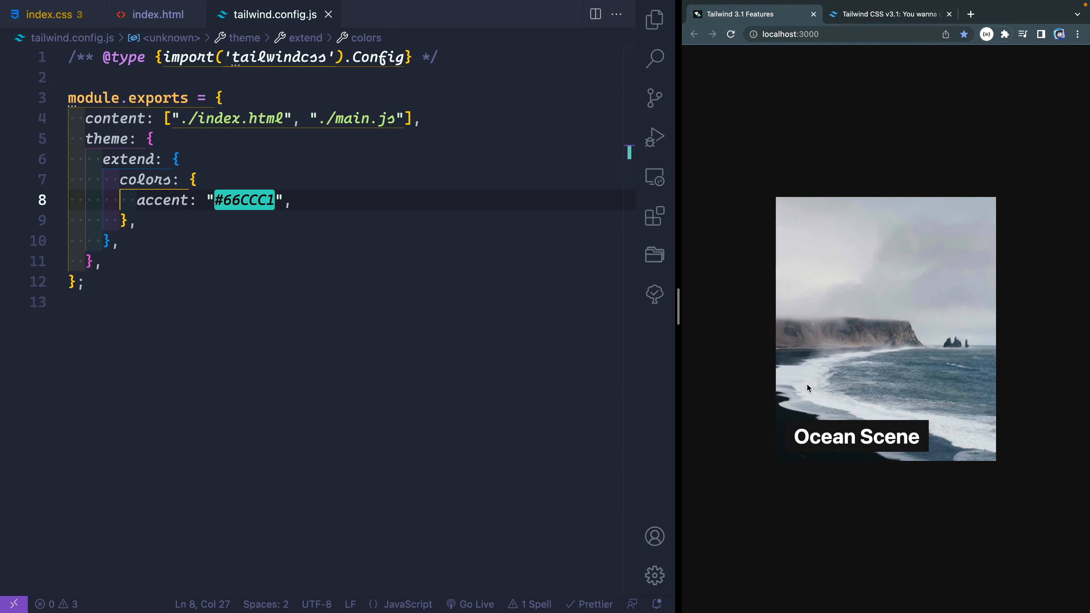
# Change the Ocean Scene caption from text-white to text-accent in index.html, selecting accent
pyautogui.click(155, 14)
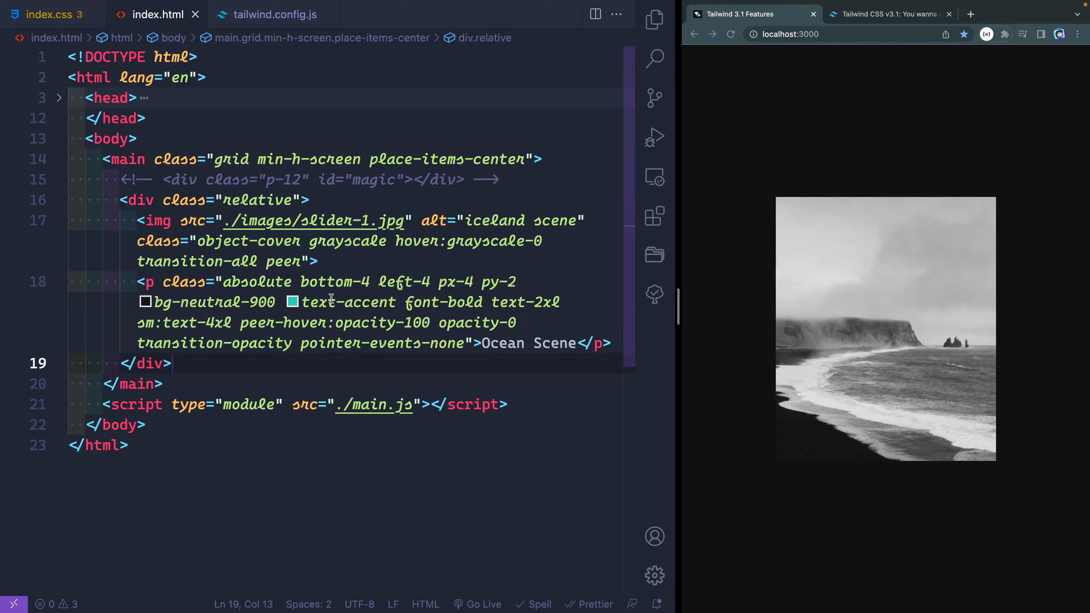
pyautogui.moveTo(348, 301)
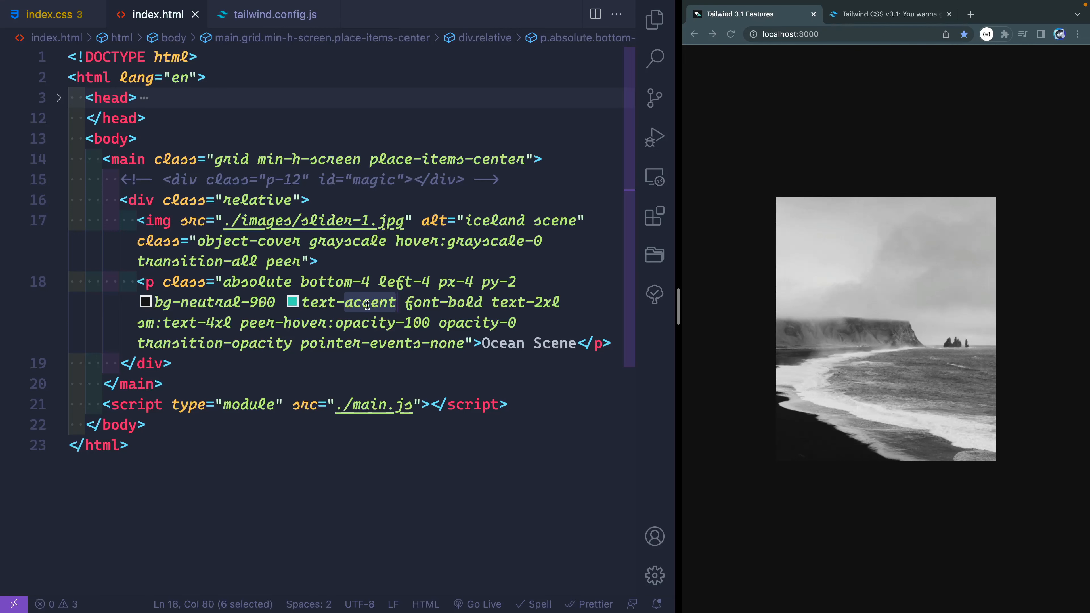
pyautogui.click(654, 215)
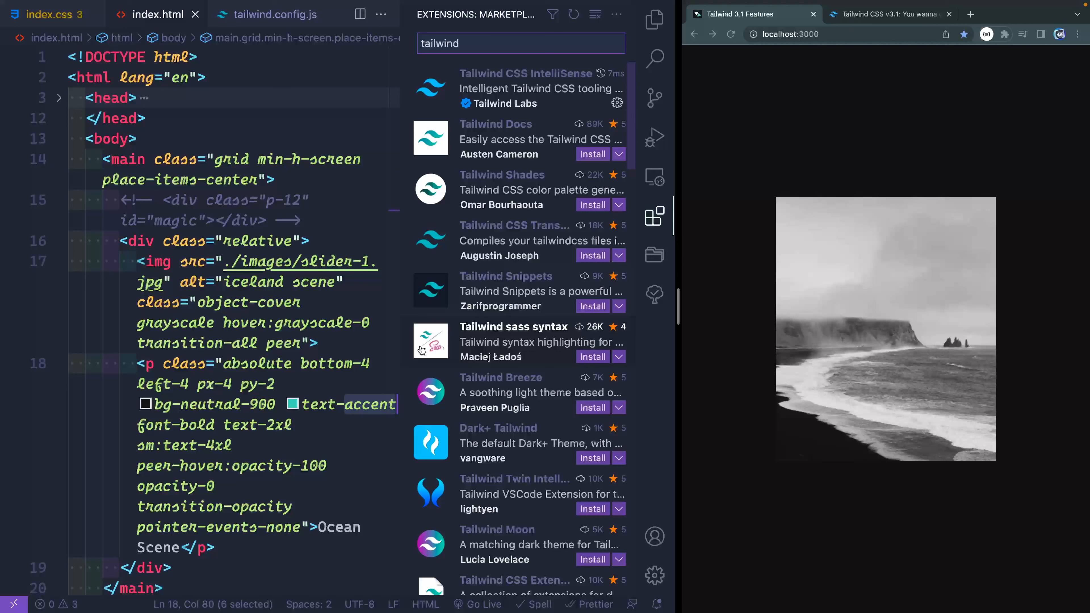
# Close the extensions list and revert the caption to text-white
pyautogui.click(654, 216)
pyautogui.write('whit')
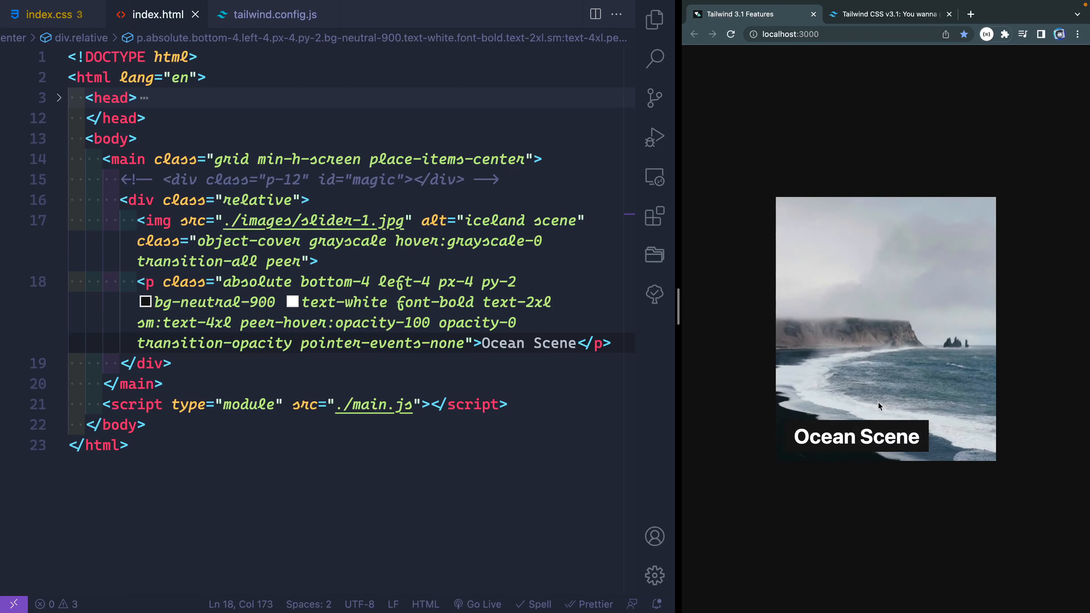
pyautogui.moveTo(749, 371)
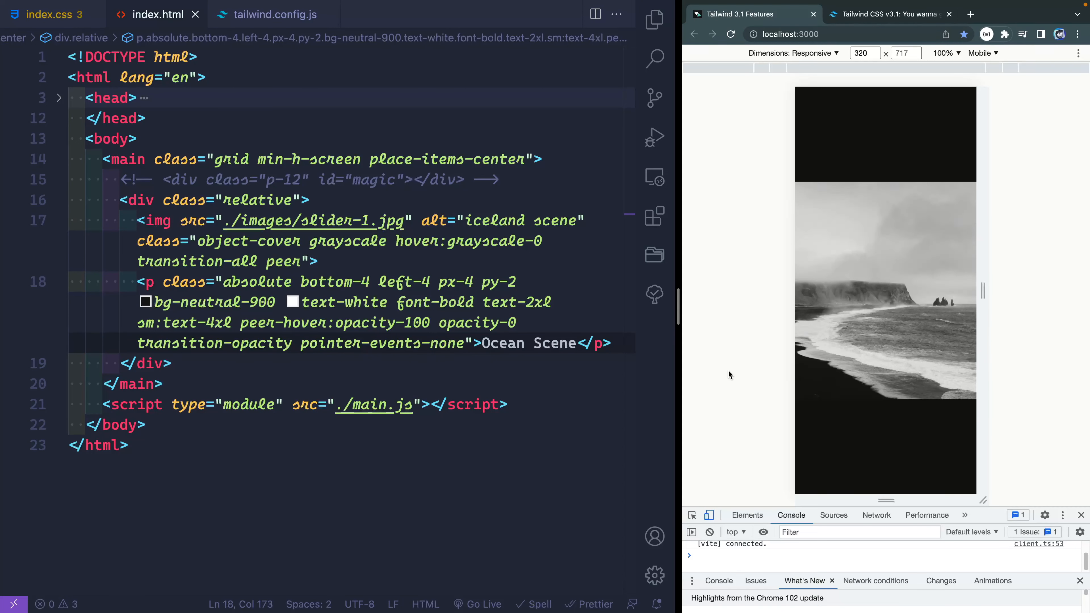
# Preview the page in DevTools device mode, then switch to the Tailwind CSS v3.1 blog tab
pyautogui.click(983, 52)
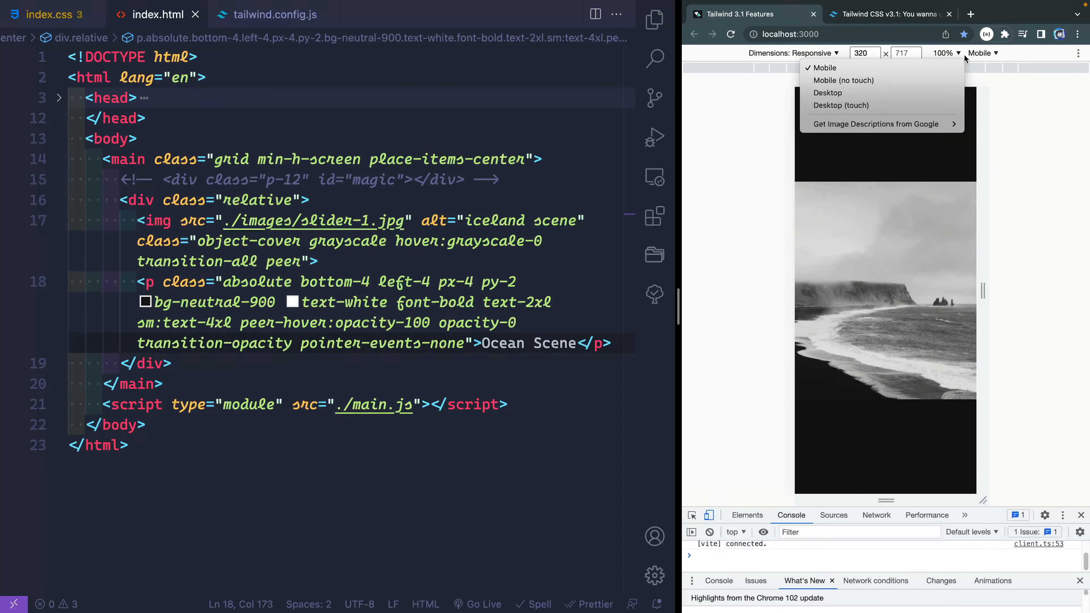
pyautogui.moveTo(857, 81)
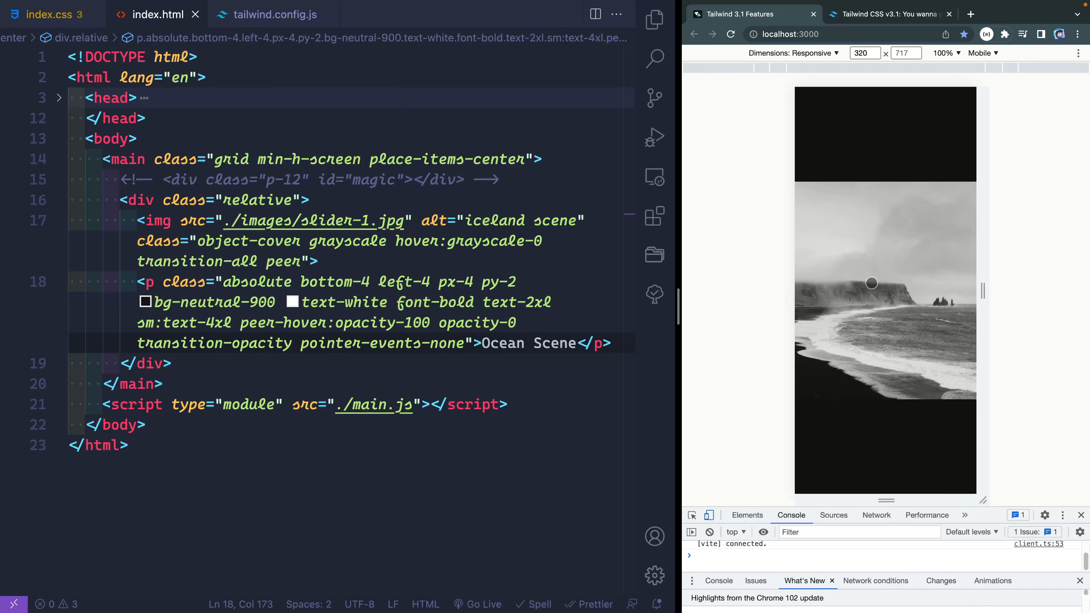
pyautogui.click(890, 14)
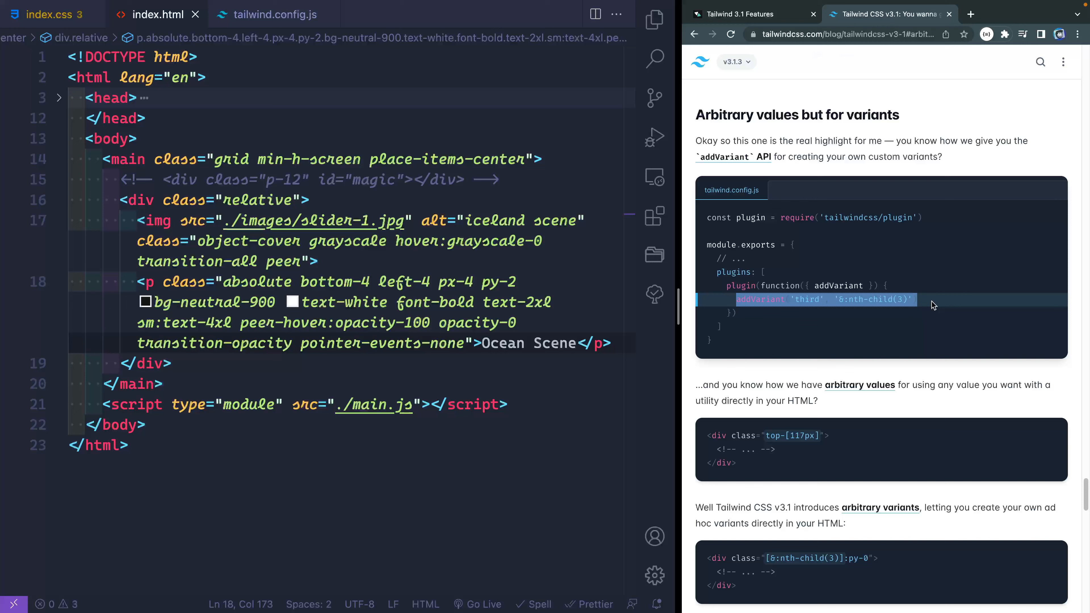
pyautogui.scroll(-3)
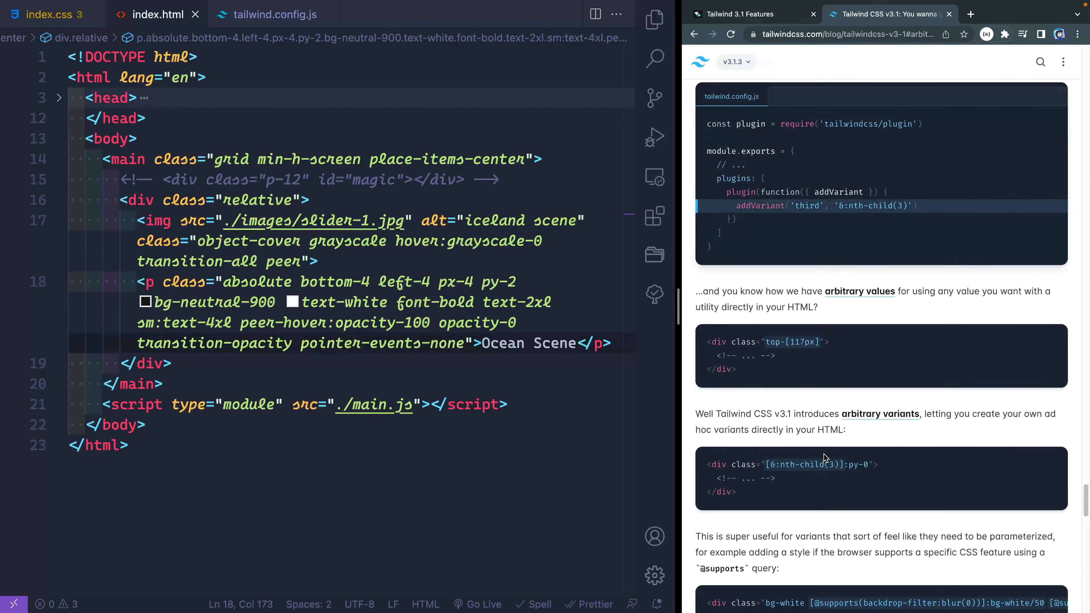
pyautogui.scroll(-3)
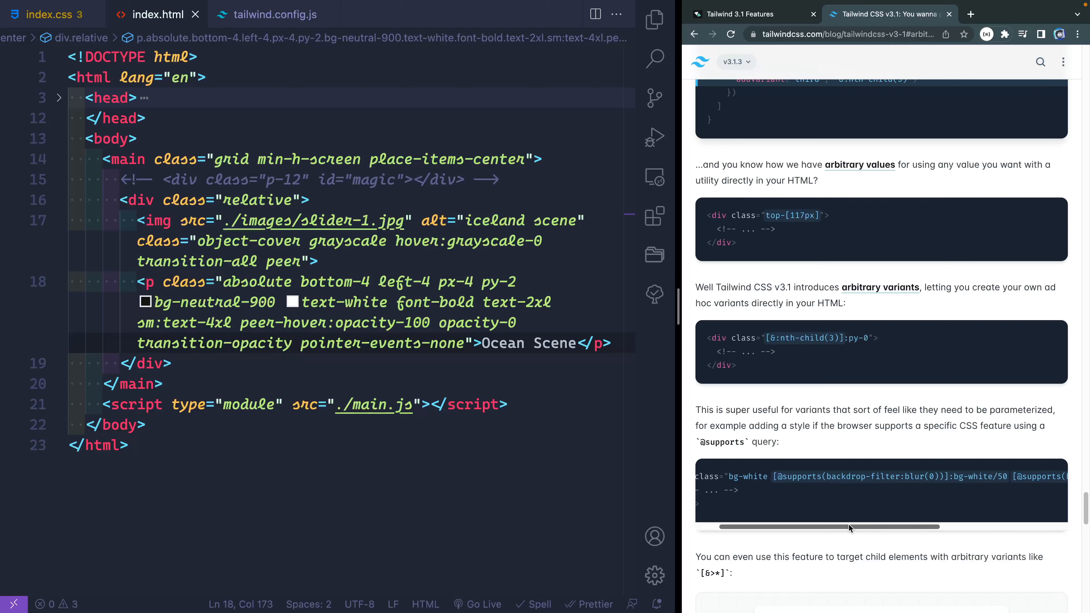
pyautogui.doubleClick(793, 476)
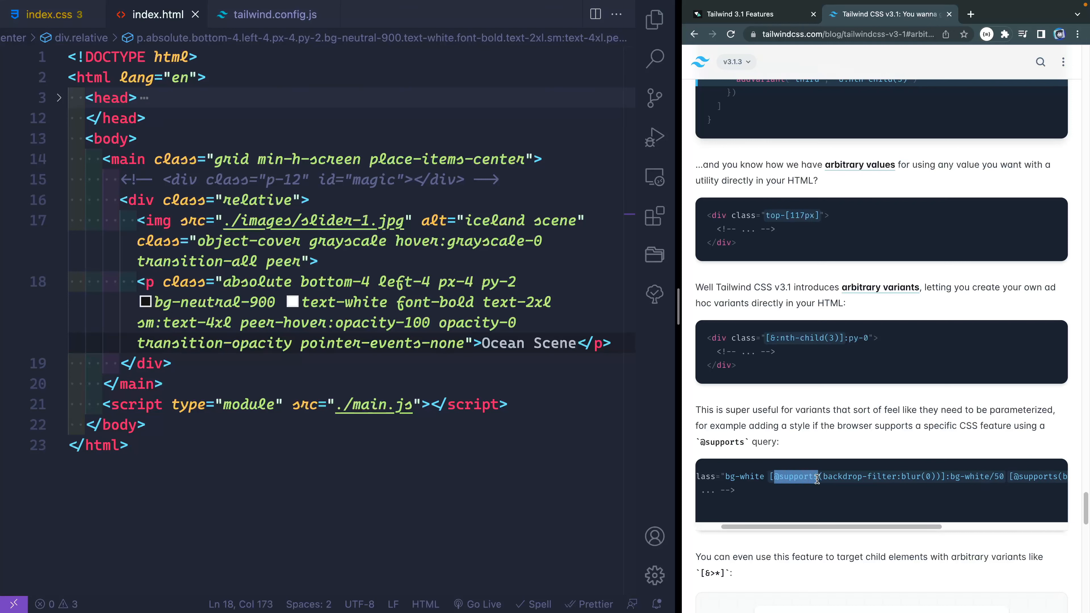
pyautogui.moveTo(825, 514)
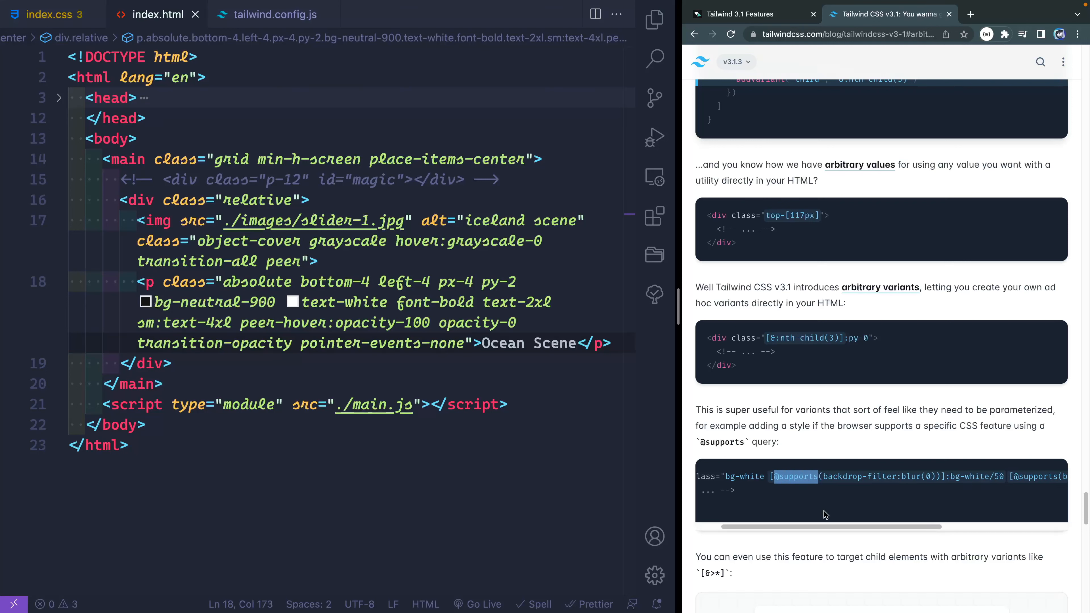
pyautogui.moveTo(824, 513)
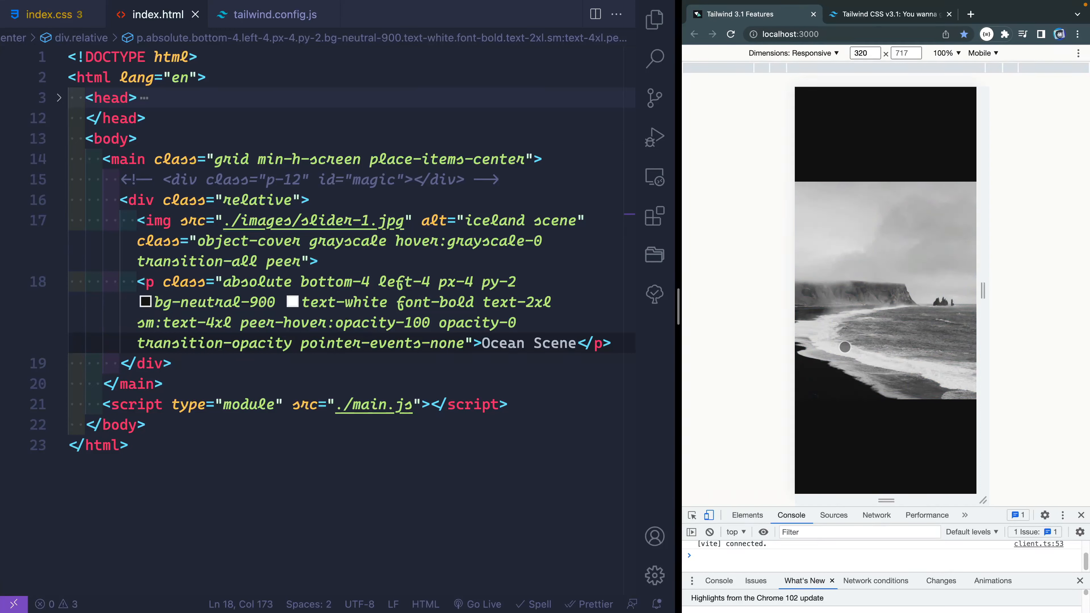
pyautogui.click(517, 301)
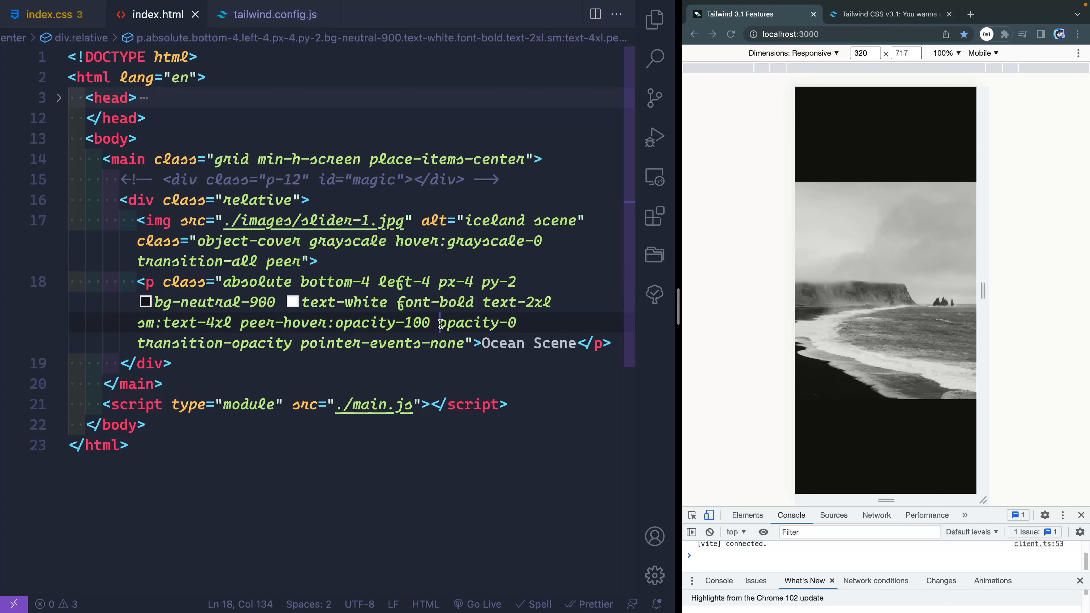
pyautogui.write('[]:')
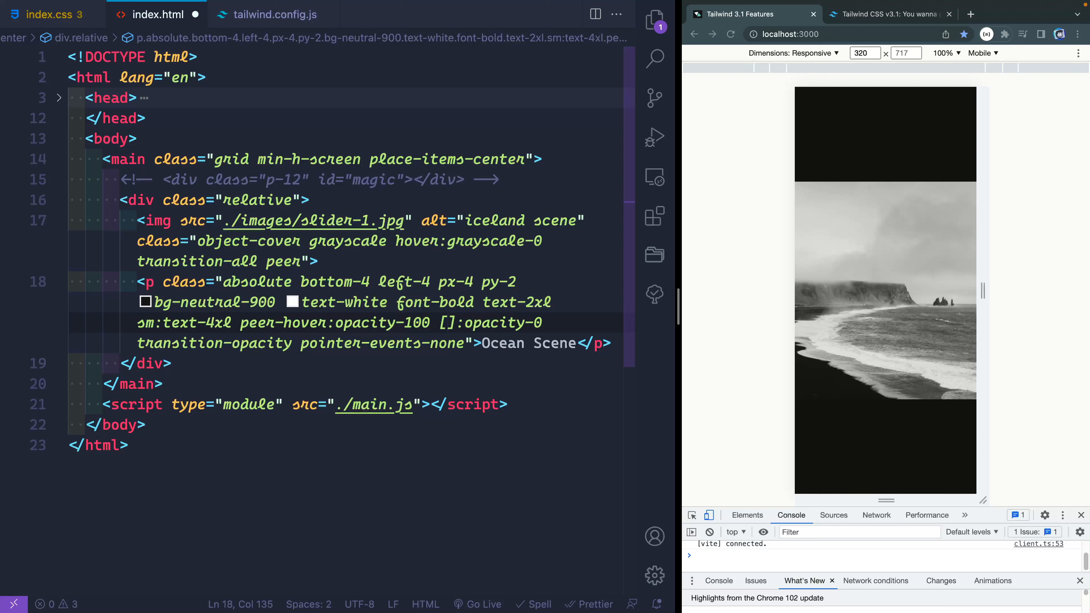
pyautogui.write('@media')
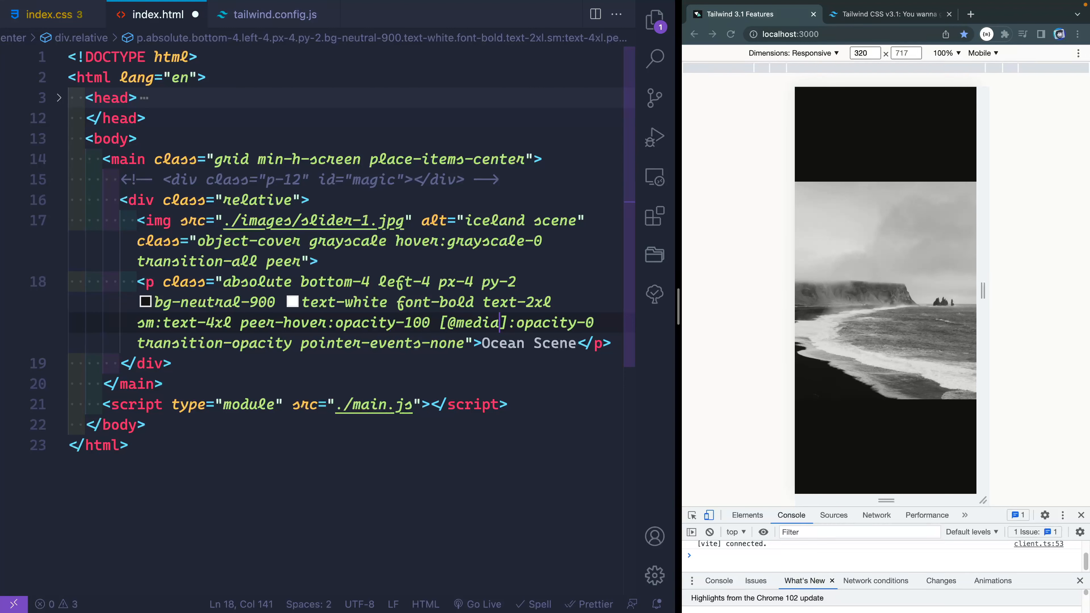
pyautogui.write('(hover:')
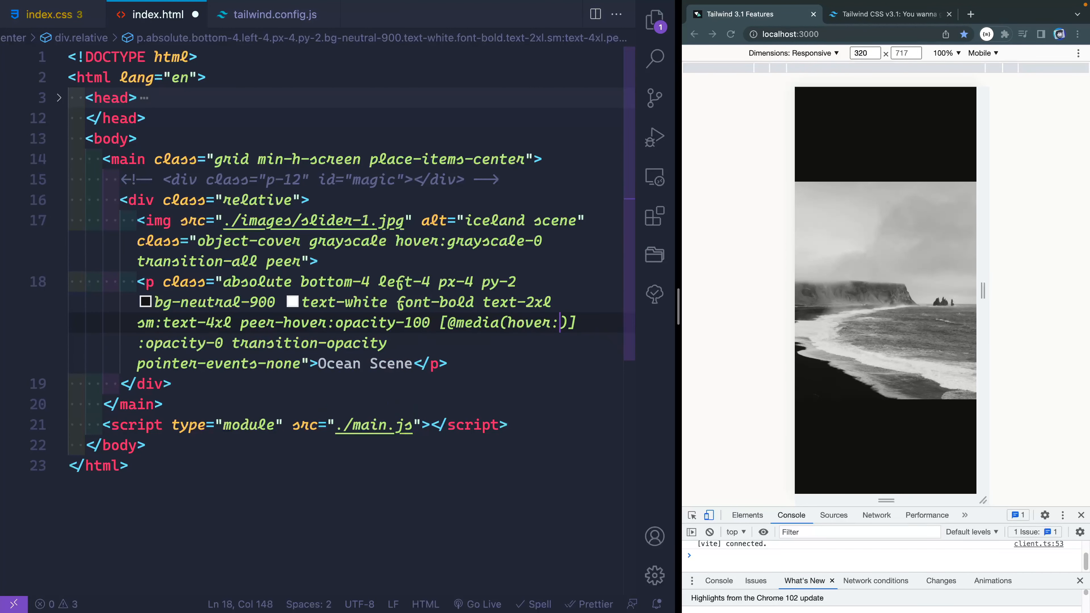
pyautogui.write('hover')
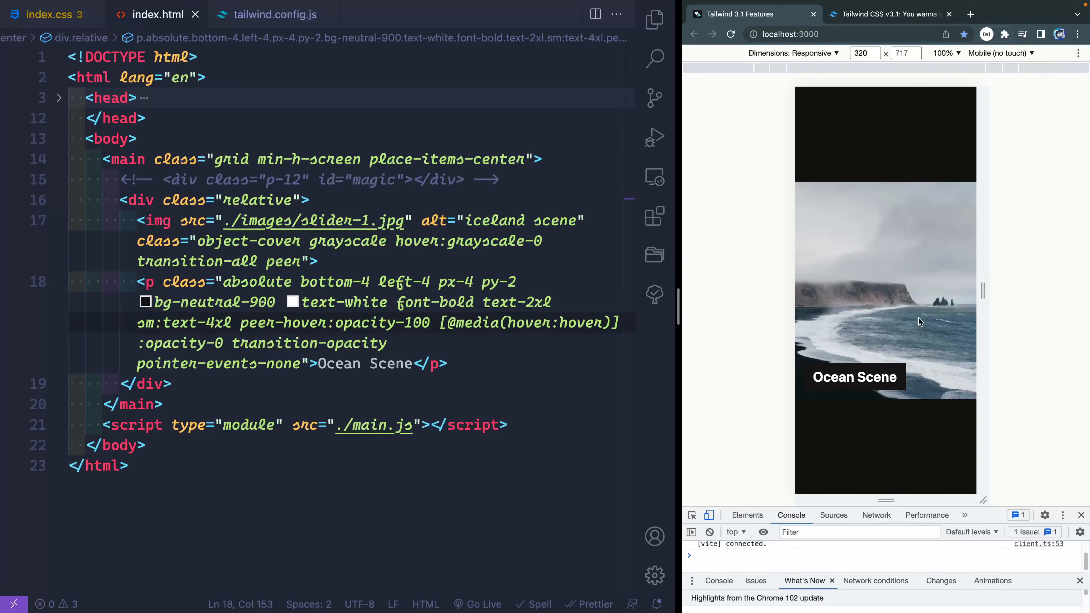
pyautogui.moveTo(906, 442)
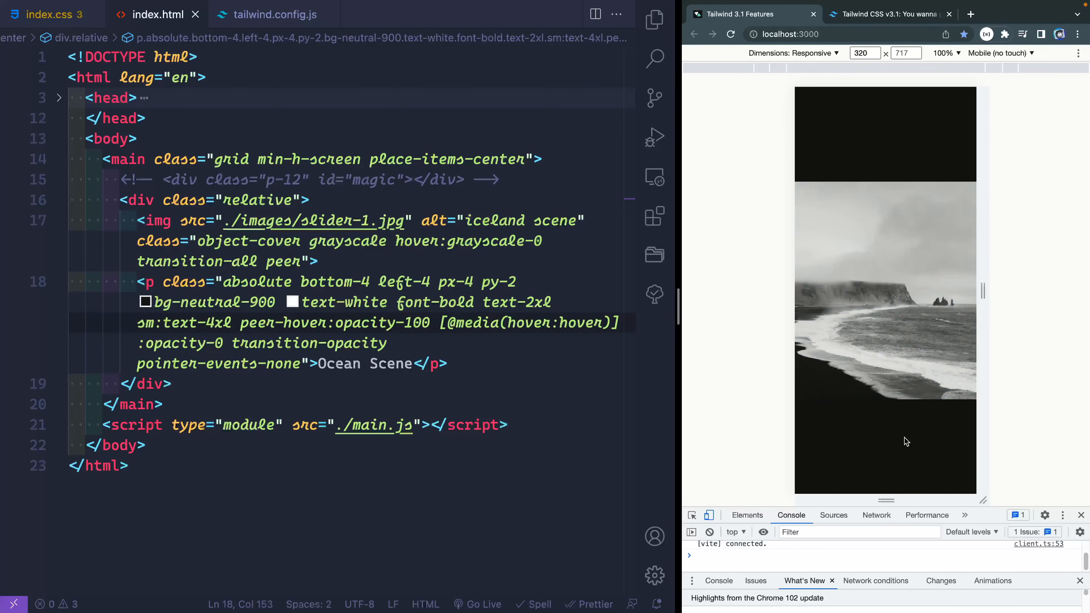
pyautogui.click(1000, 53)
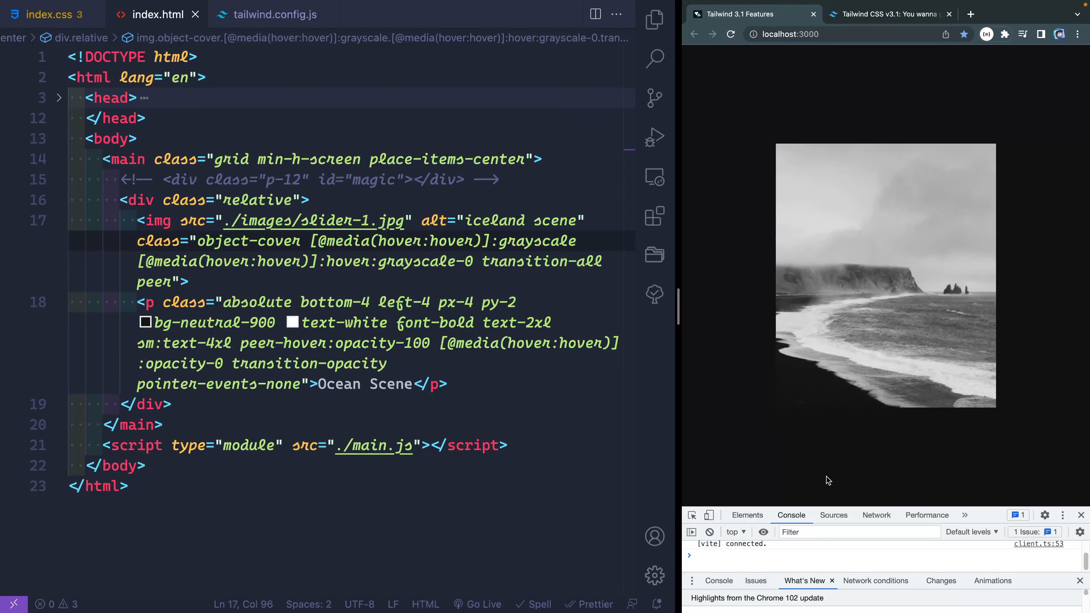
pyautogui.moveTo(858, 393)
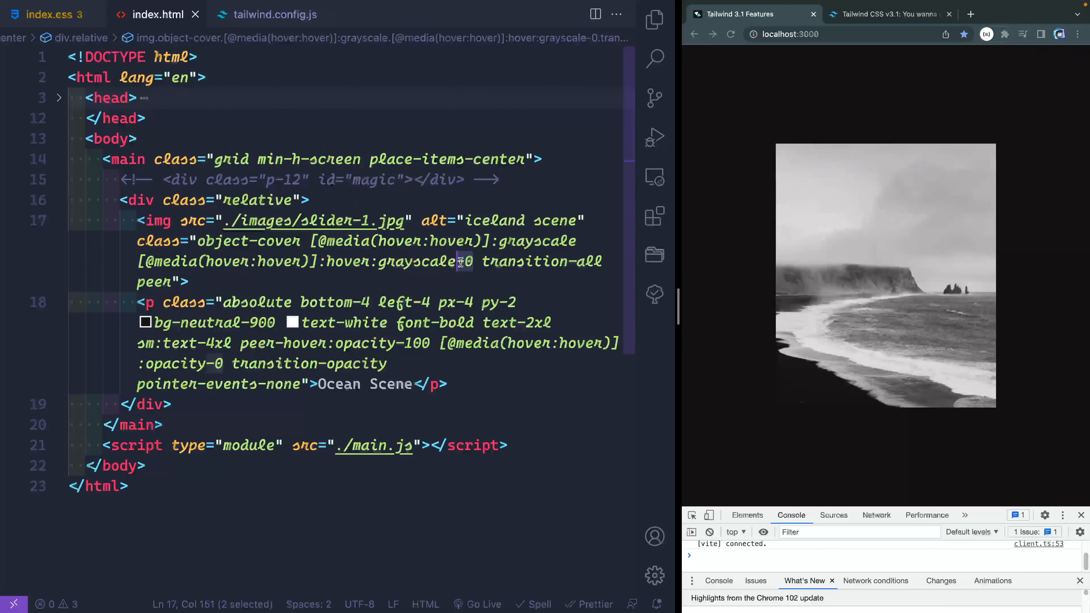
pyautogui.click(396, 363)
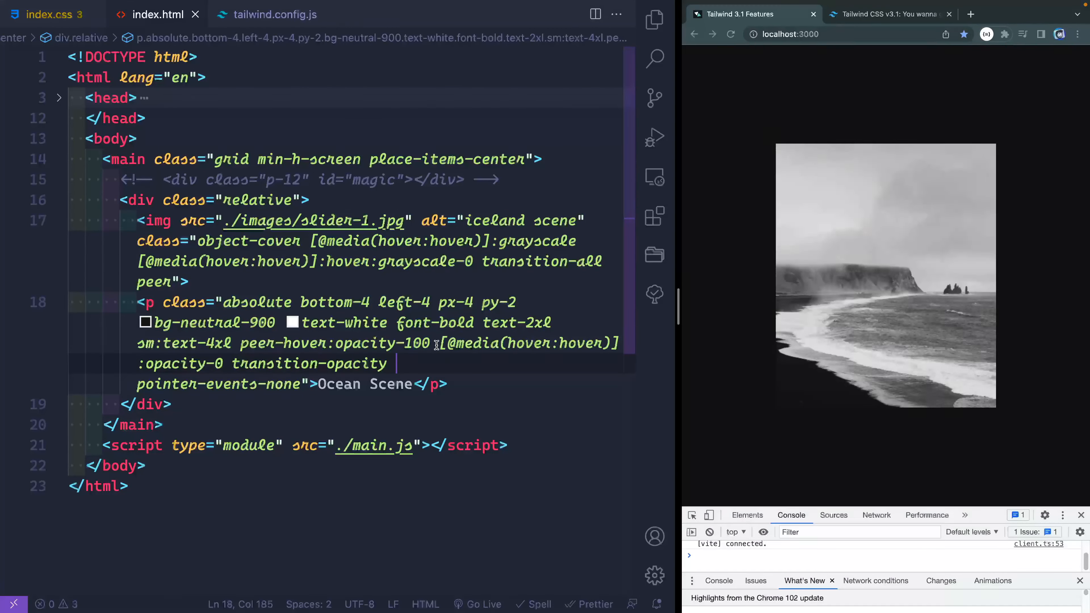
pyautogui.doubleClick(381, 343)
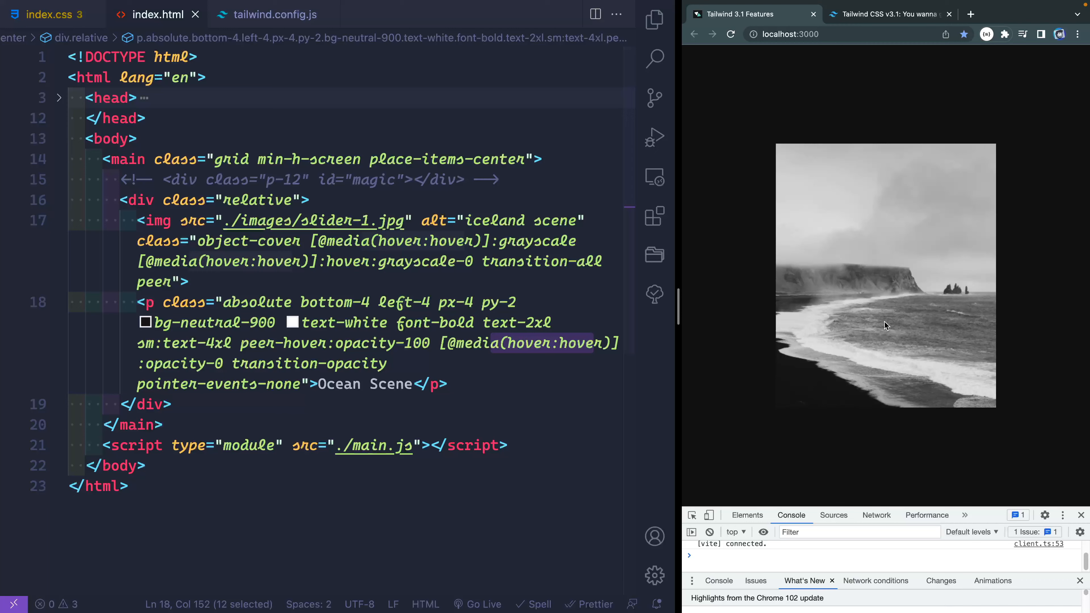
pyautogui.click(890, 13)
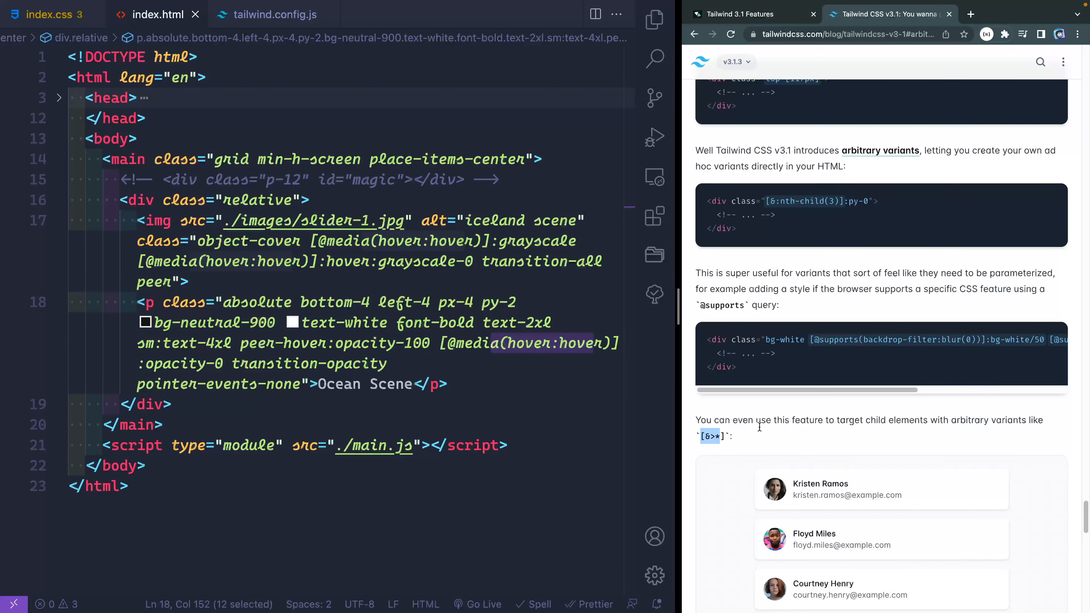